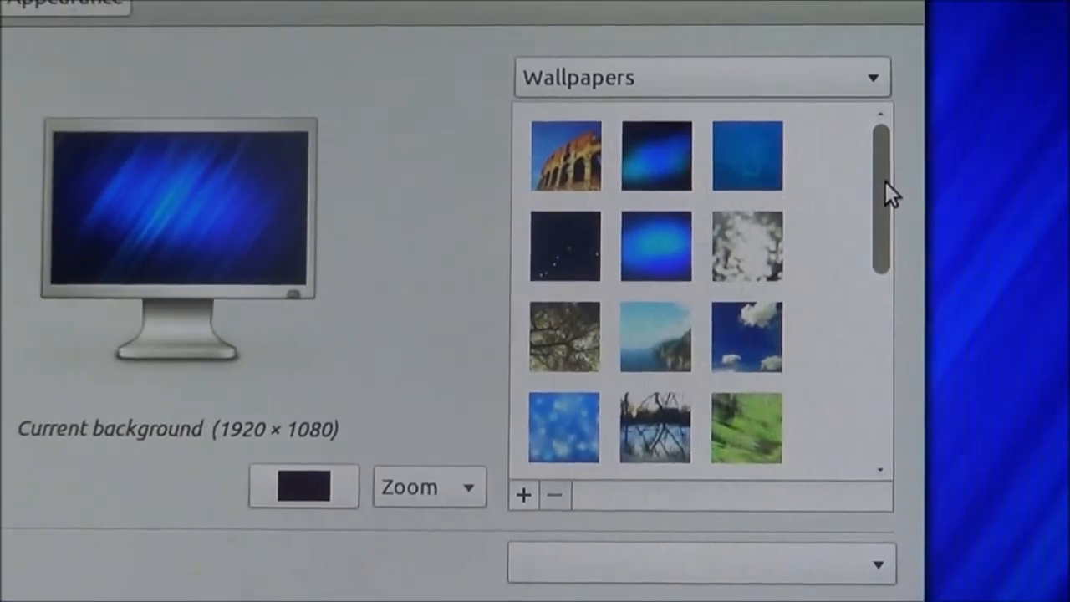
Step: Apply the Lake thumbnail from the Wallpapers grid as the desktop background
scroll(down, 3)
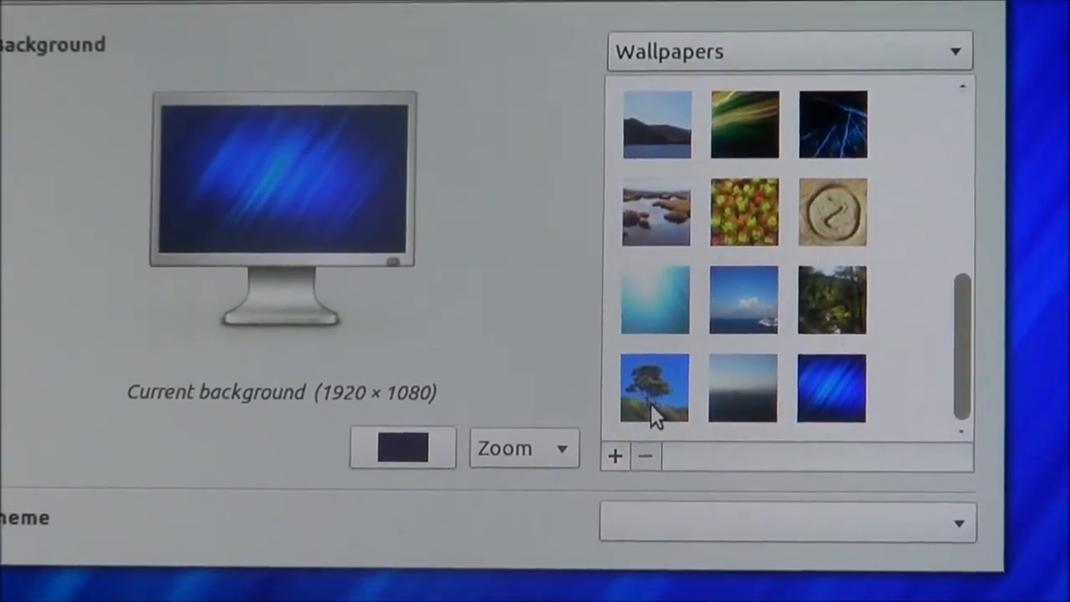
click(655, 124)
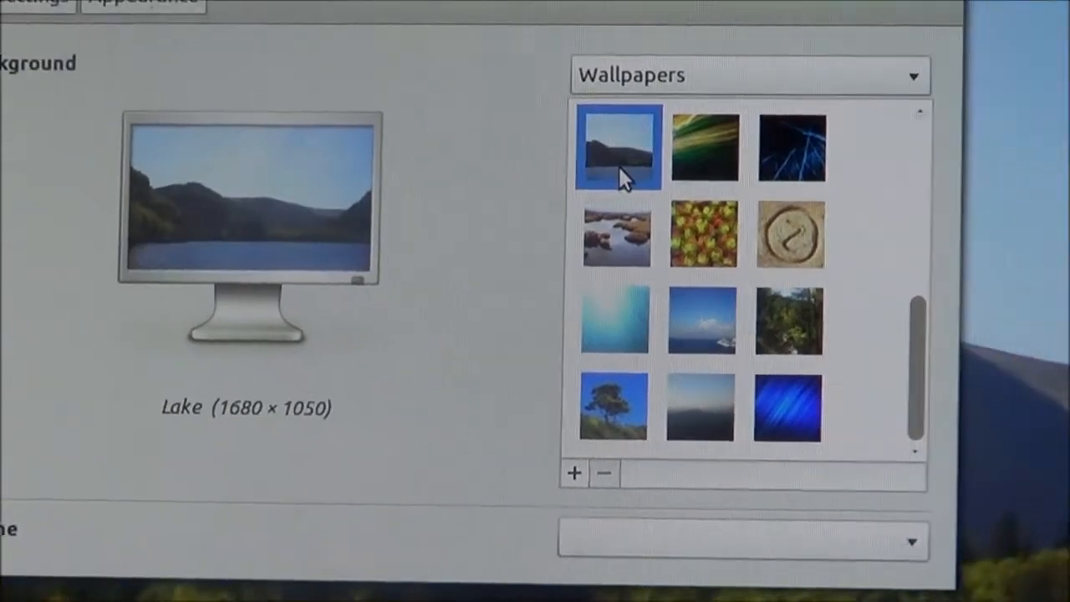